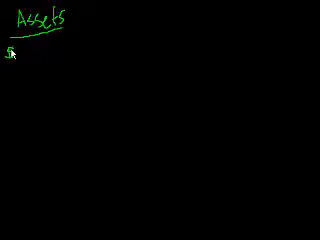
text($)
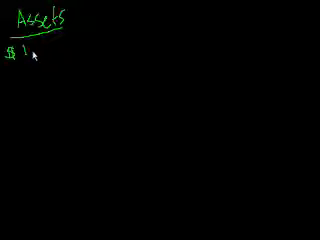
text(6)
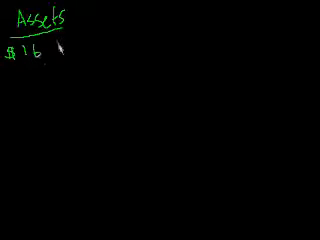
text(Cash)
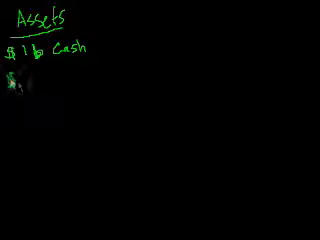
text($2)
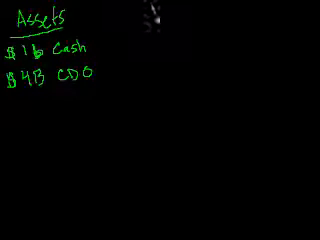
text(Liabilities)
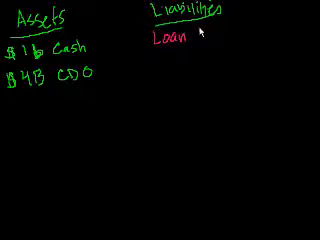
text(C)
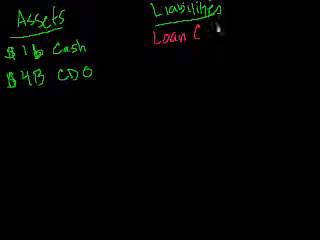
text(z)
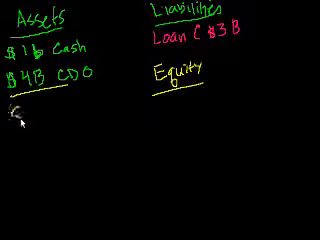
text($5B)
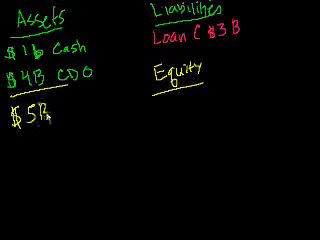
text(Asset)
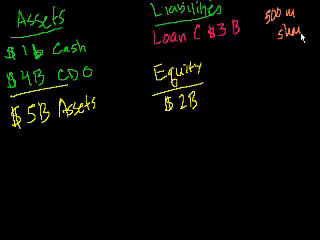
text(shares)
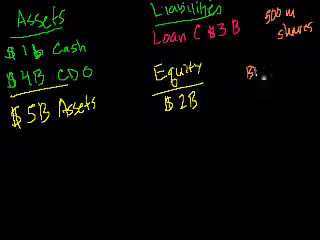
text(B/Share: $4)
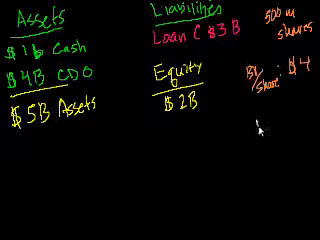
text(Mkt)
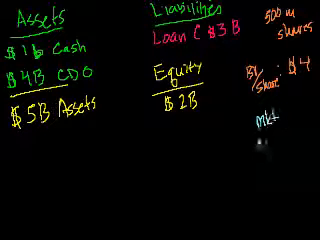
text(valu)
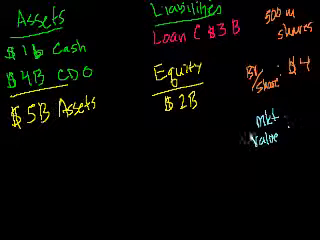
text($1)
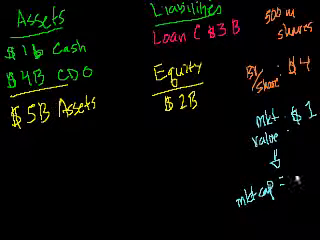
text(500m)
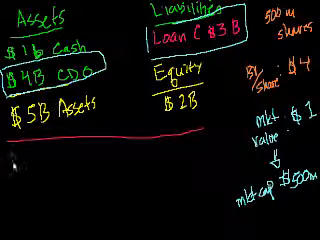
text(SWF: 2B shares @)
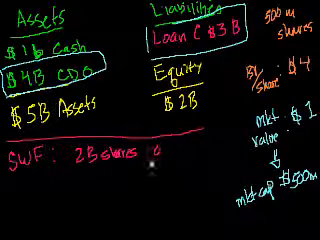
text(1)
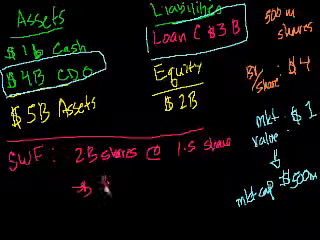
text($ 3)
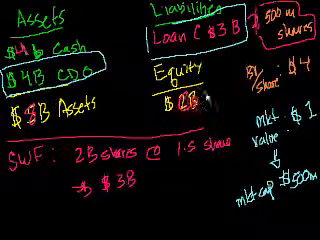
text(5)
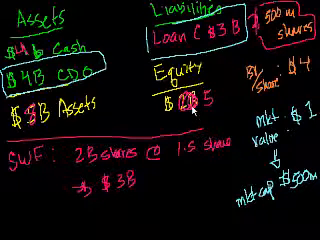